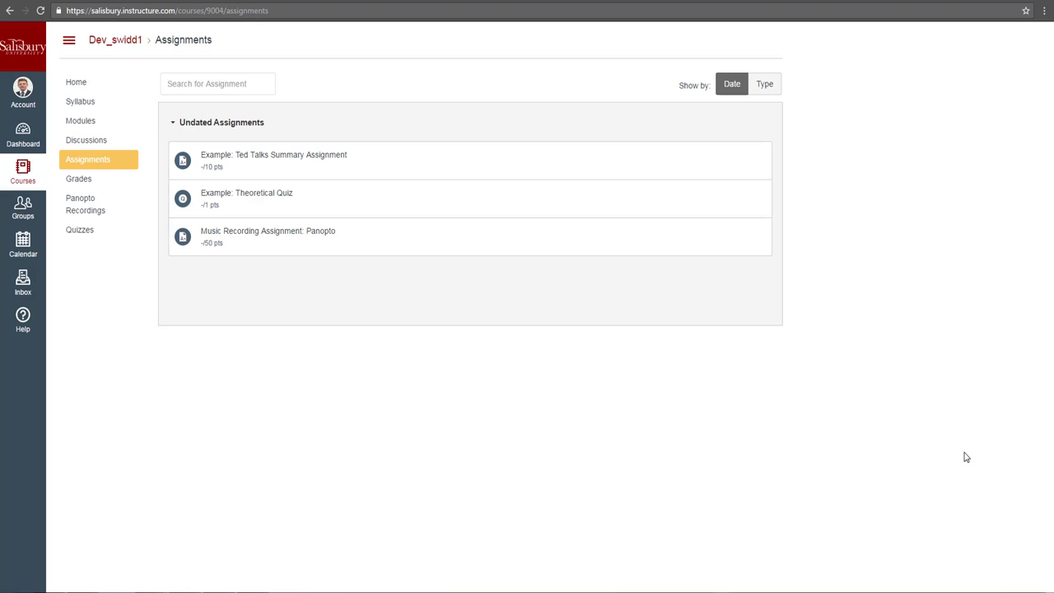
{"action": "mouse_move", "coordinate": [966, 438]}
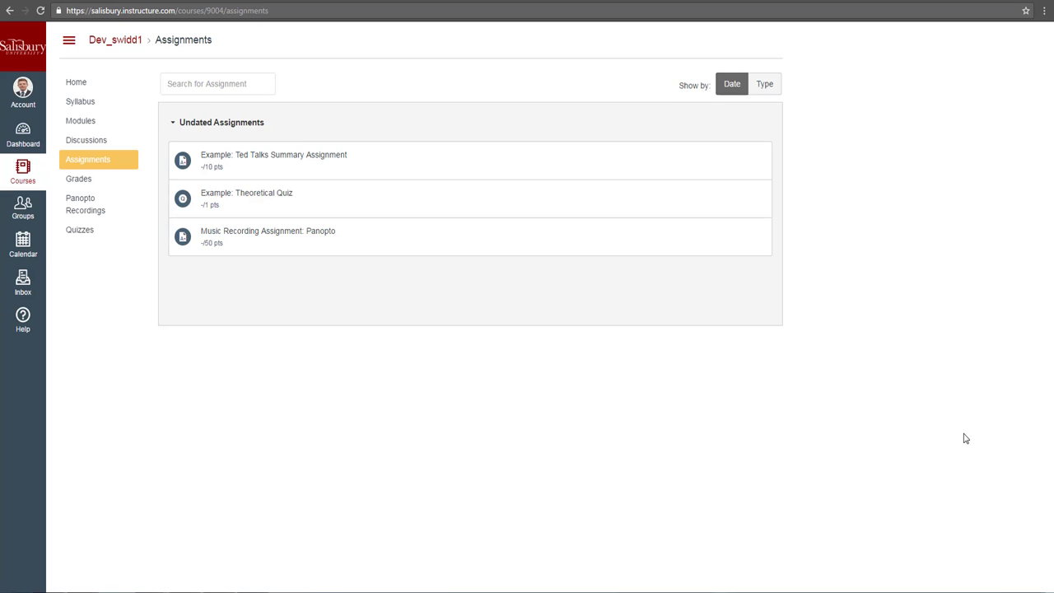
{"action": "mouse_move", "coordinate": [966, 422]}
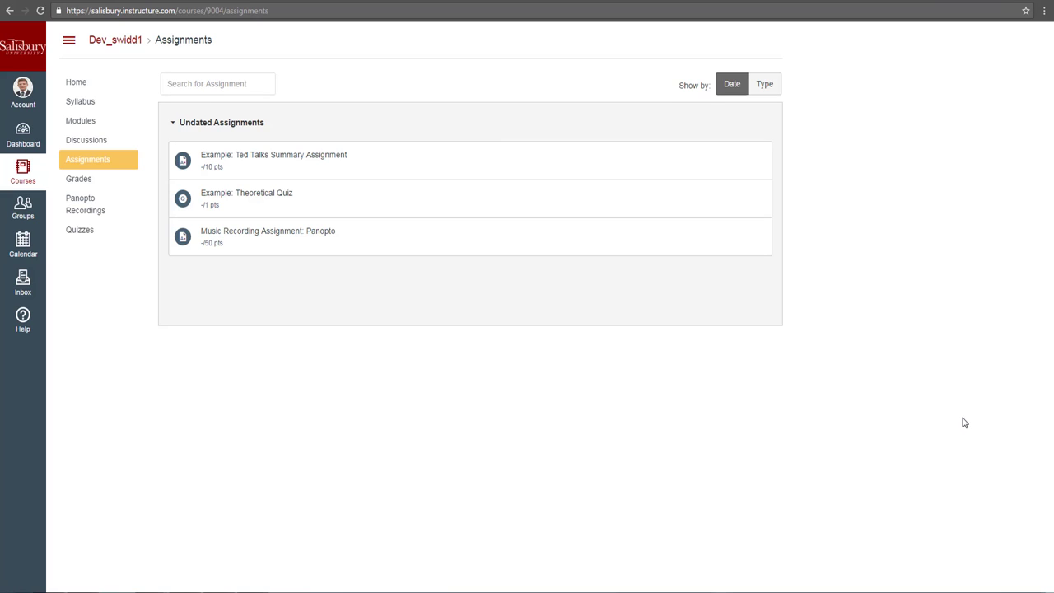
{"action": "mouse_move", "coordinate": [952, 412]}
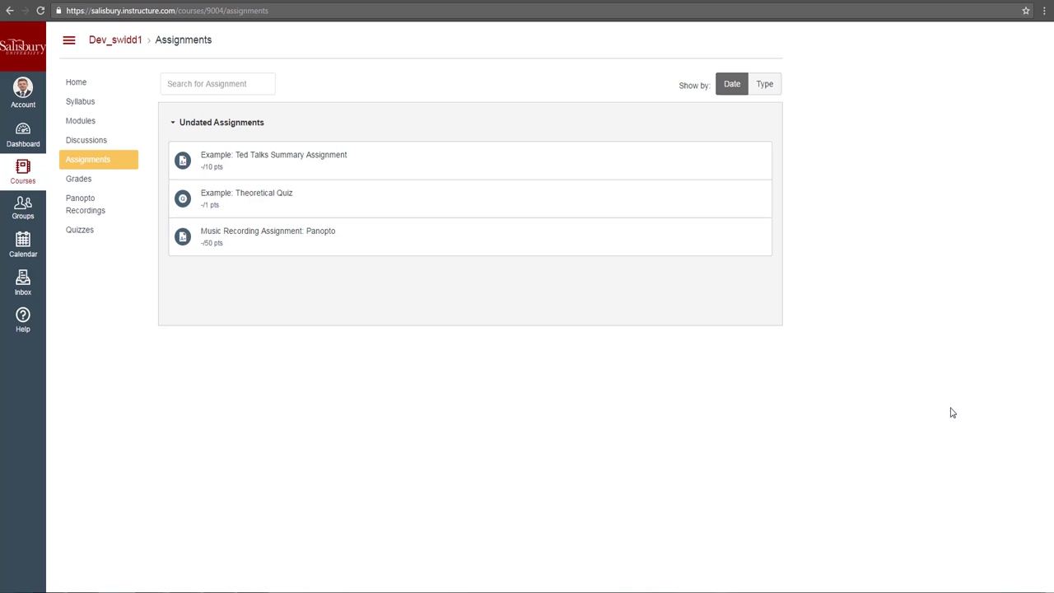
{"action": "mouse_move", "coordinate": [890, 412]}
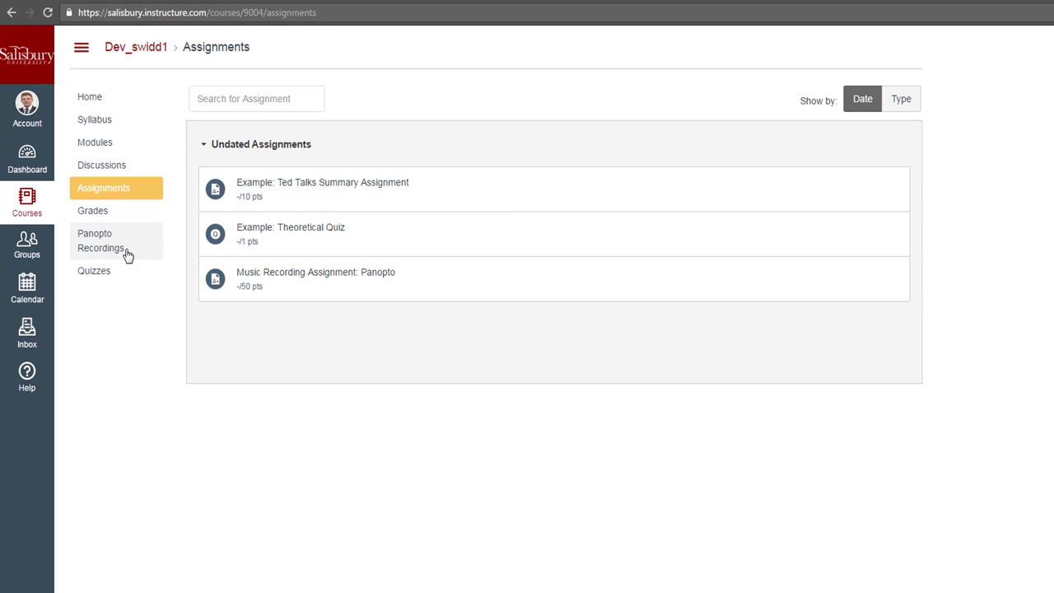
{"action": "mouse_move", "coordinate": [151, 262]}
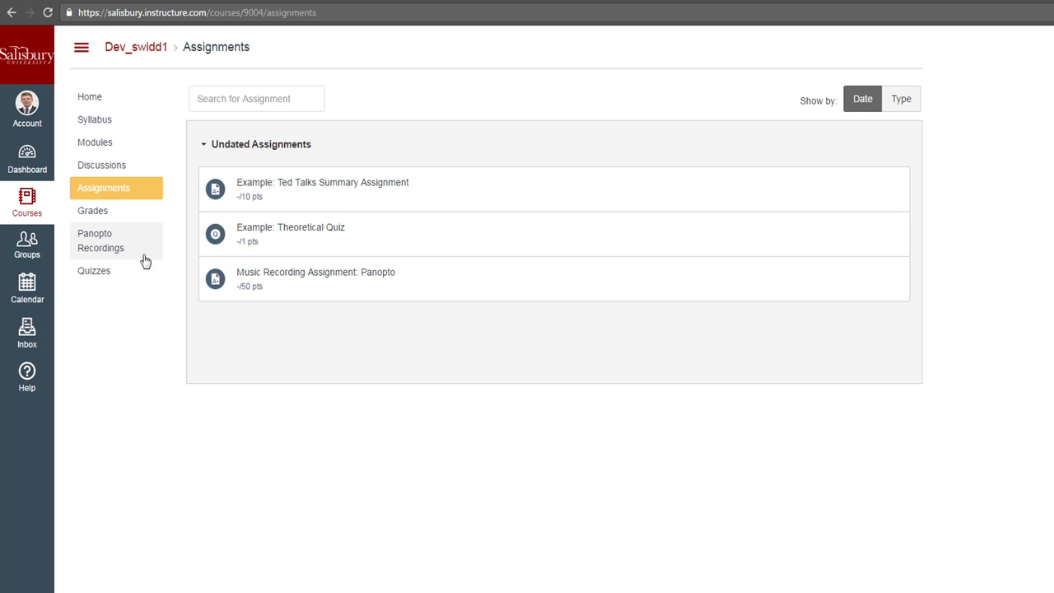
Step: Start a submission for the Music Recording Assignment: Panopto, reaching the text entry editor
{"action": "left_click", "coordinate": [316, 272]}
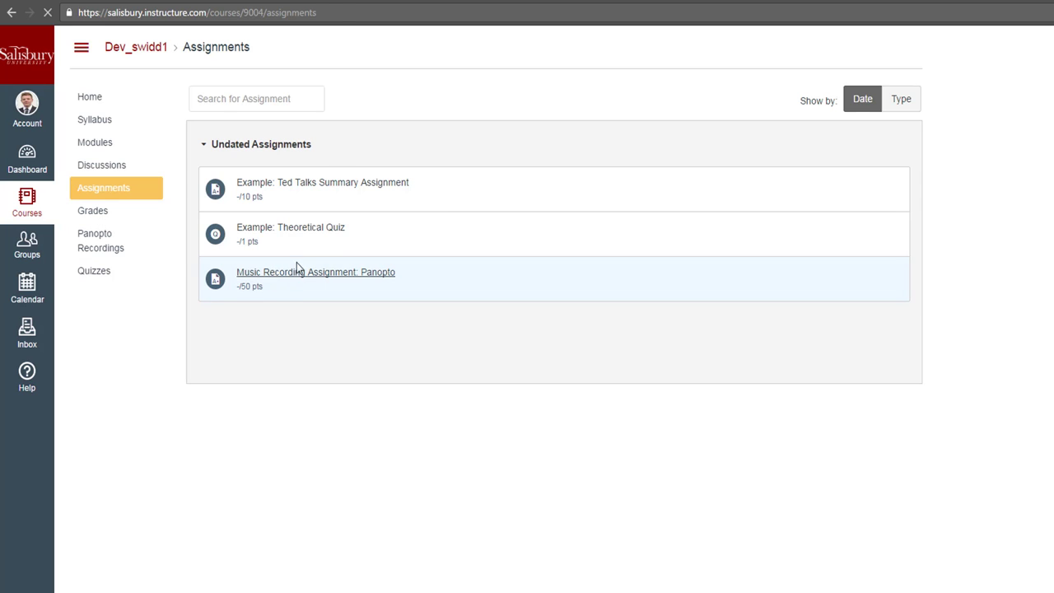
{"action": "left_click", "coordinate": [317, 272]}
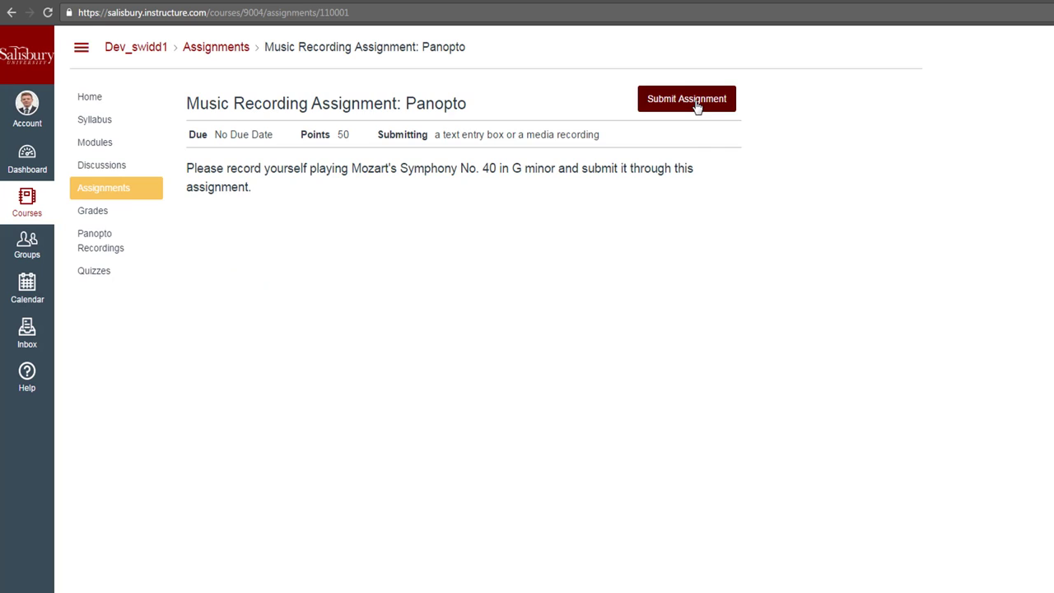
{"action": "left_click", "coordinate": [685, 99]}
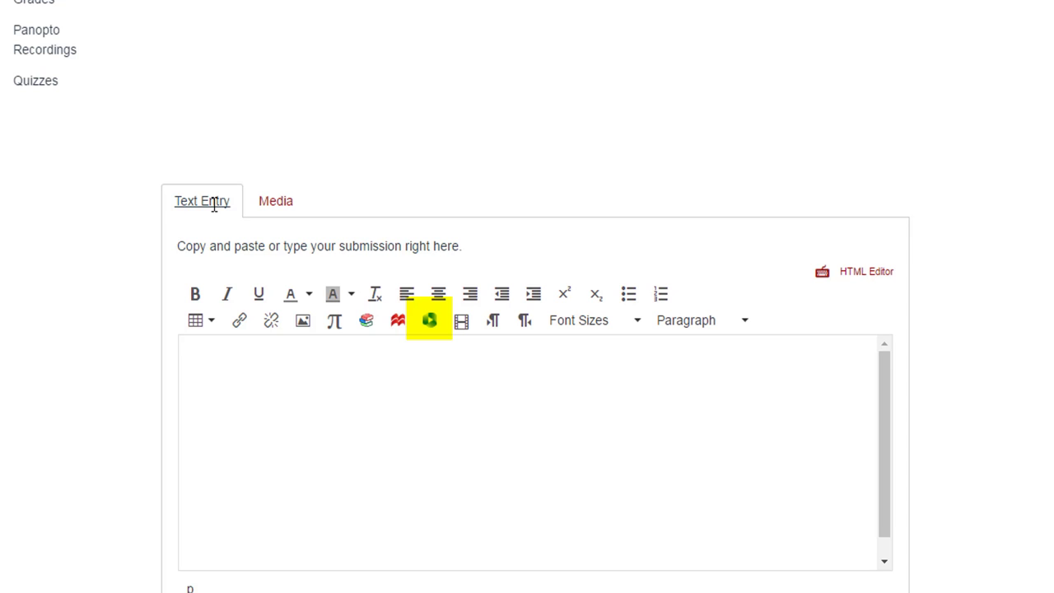
{"action": "mouse_move", "coordinate": [428, 320]}
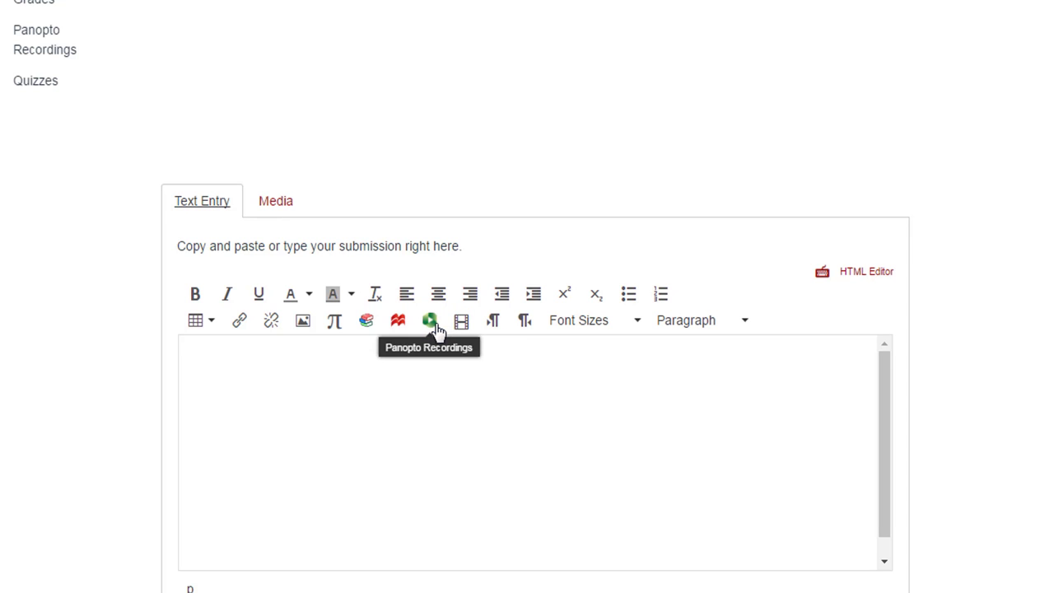
Step: Bring up the Panopto Recordings embed window and move from Upload to Record
{"action": "left_click", "coordinate": [428, 320]}
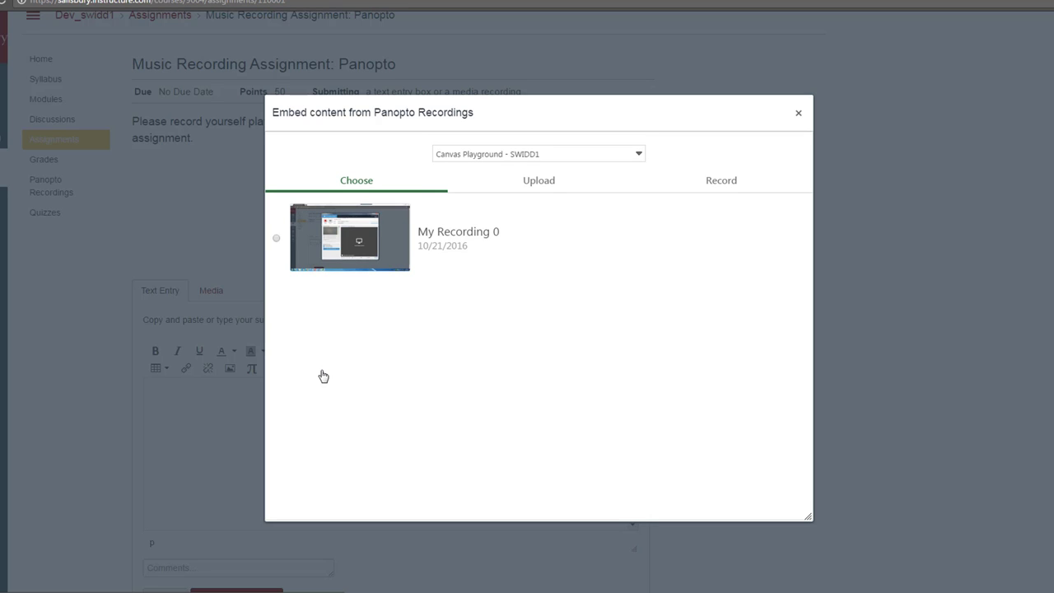
{"action": "mouse_move", "coordinate": [322, 375]}
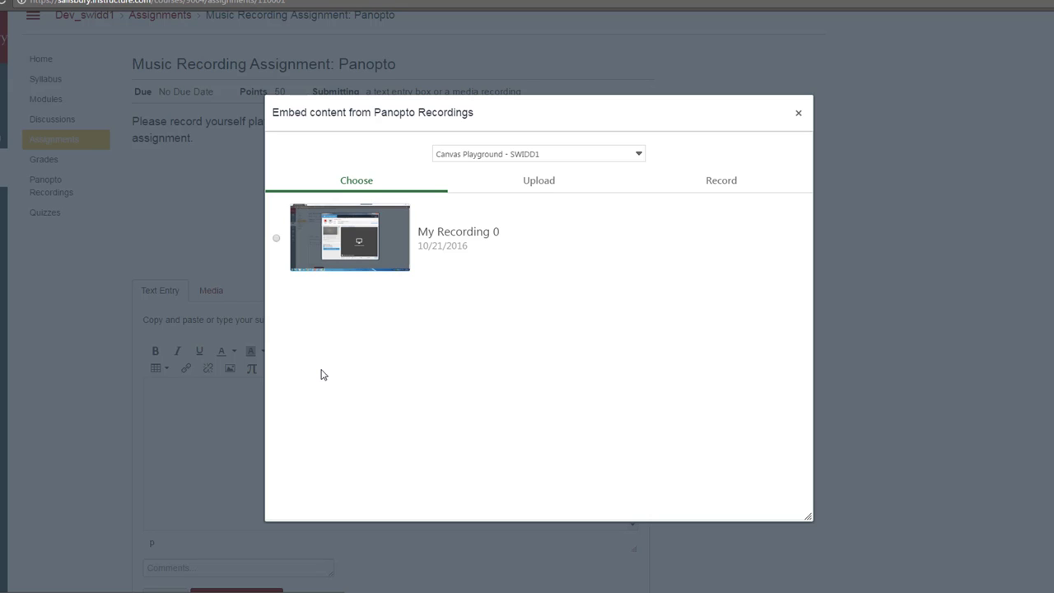
{"action": "left_click", "coordinate": [539, 180]}
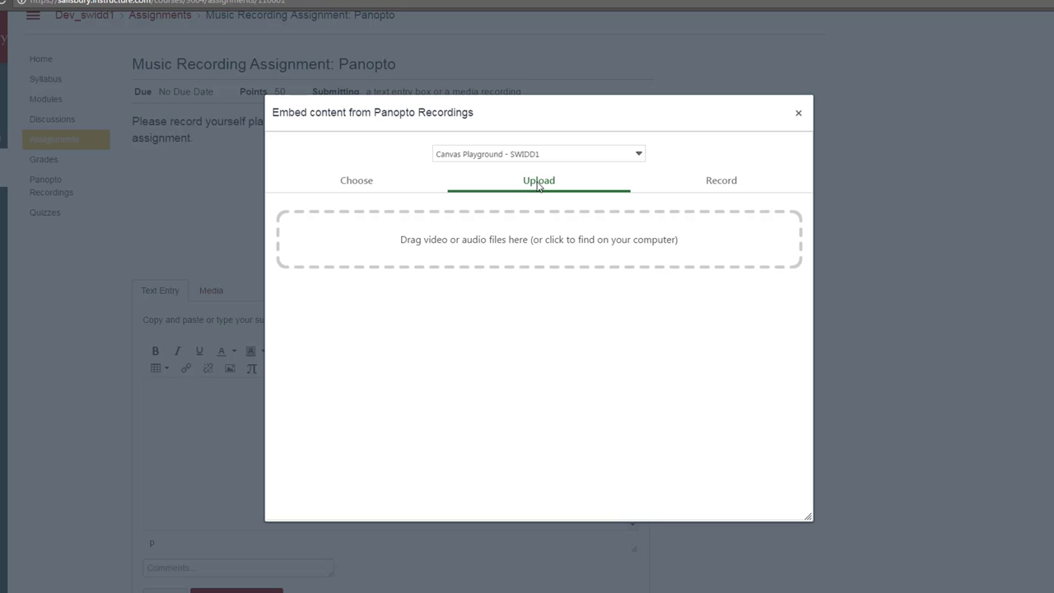
{"action": "mouse_move", "coordinate": [705, 181]}
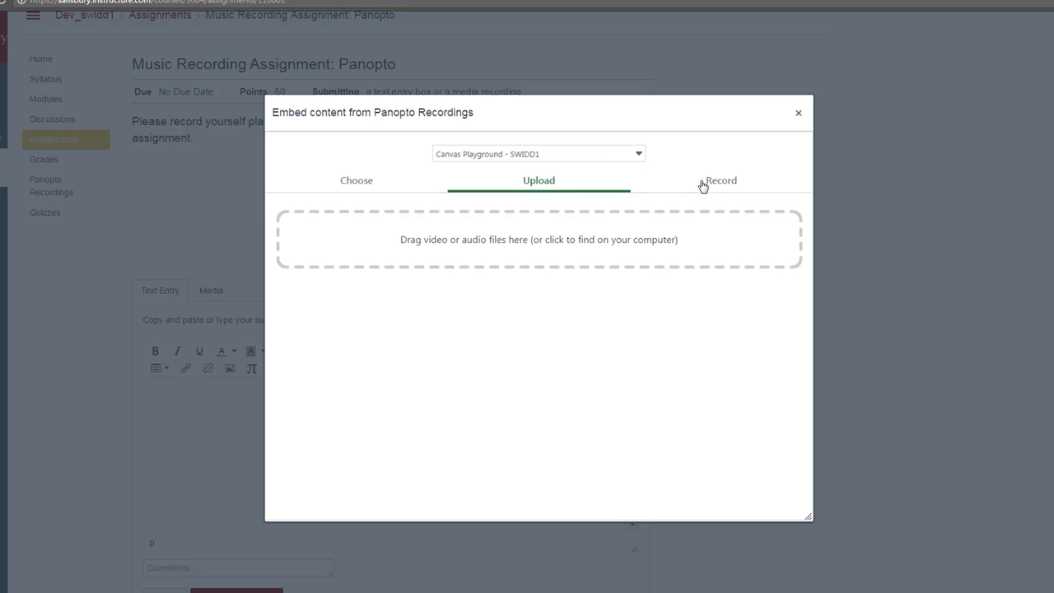
{"action": "left_click", "coordinate": [721, 179]}
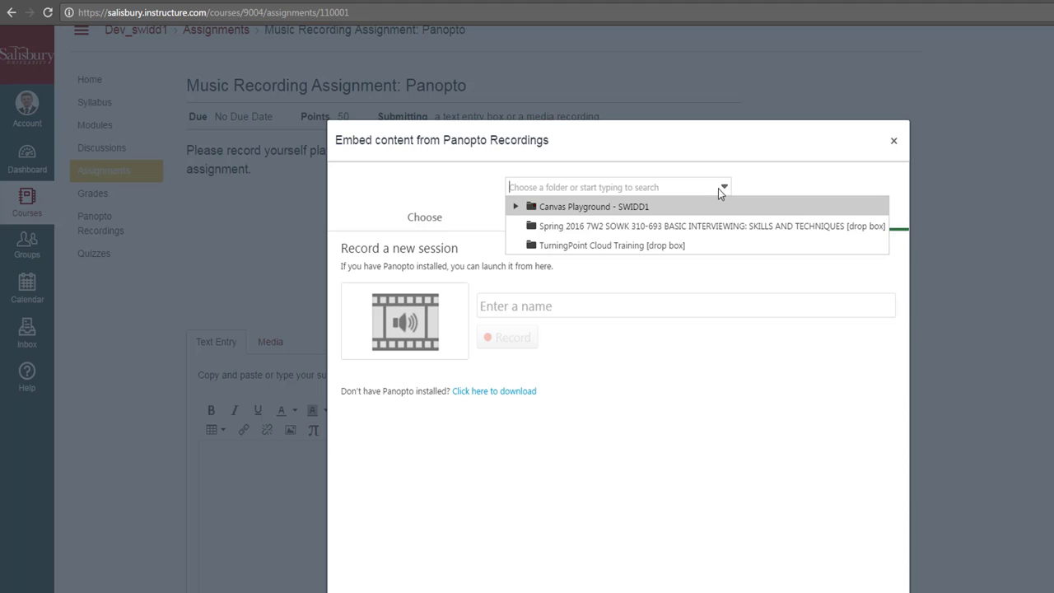
Step: Choose Student Recordings under Canvas Playground - SWIDD1 and name the session 'My Recording 1'
{"action": "left_click", "coordinate": [517, 207]}
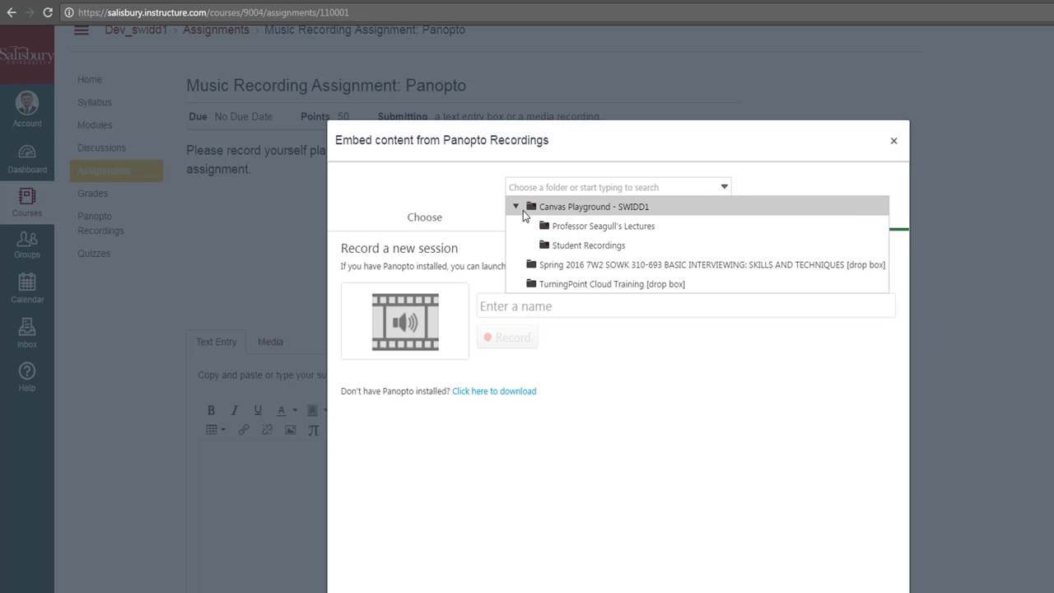
{"action": "left_click", "coordinate": [588, 244]}
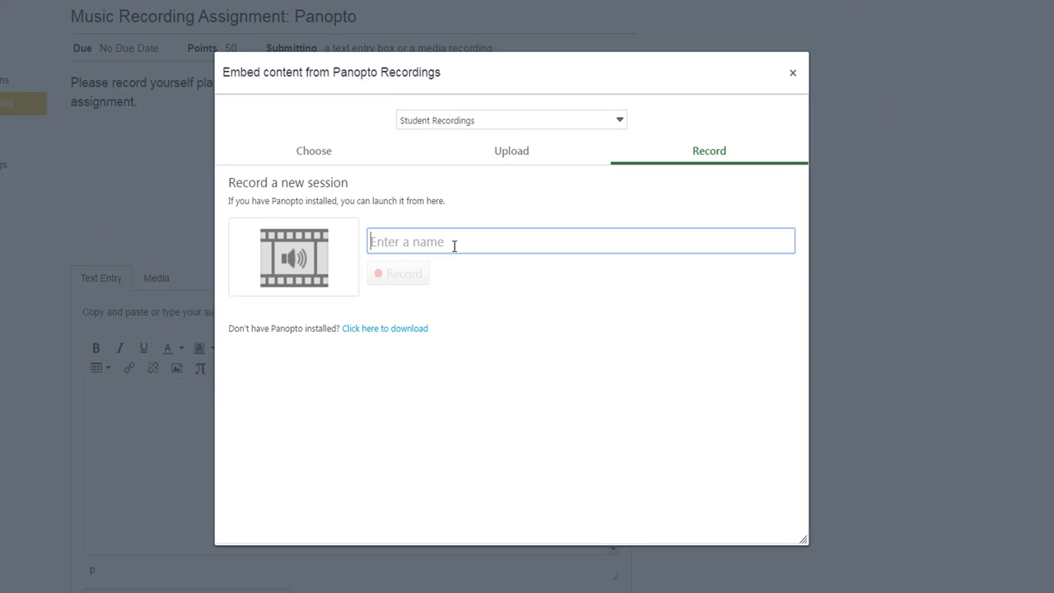
{"action": "type", "text": "My"}
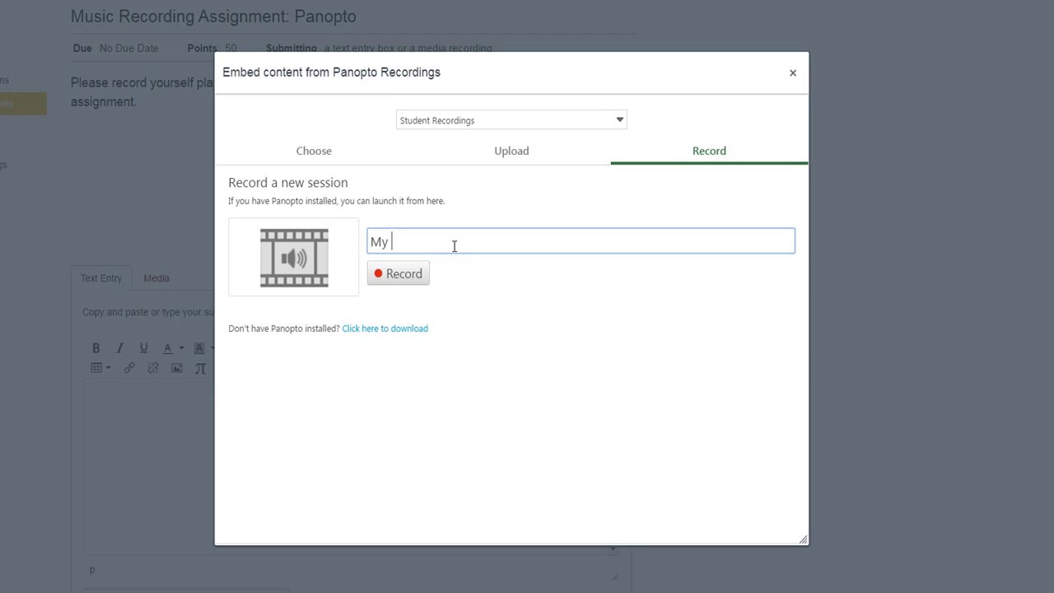
{"action": "type", "text": "Recording 1"}
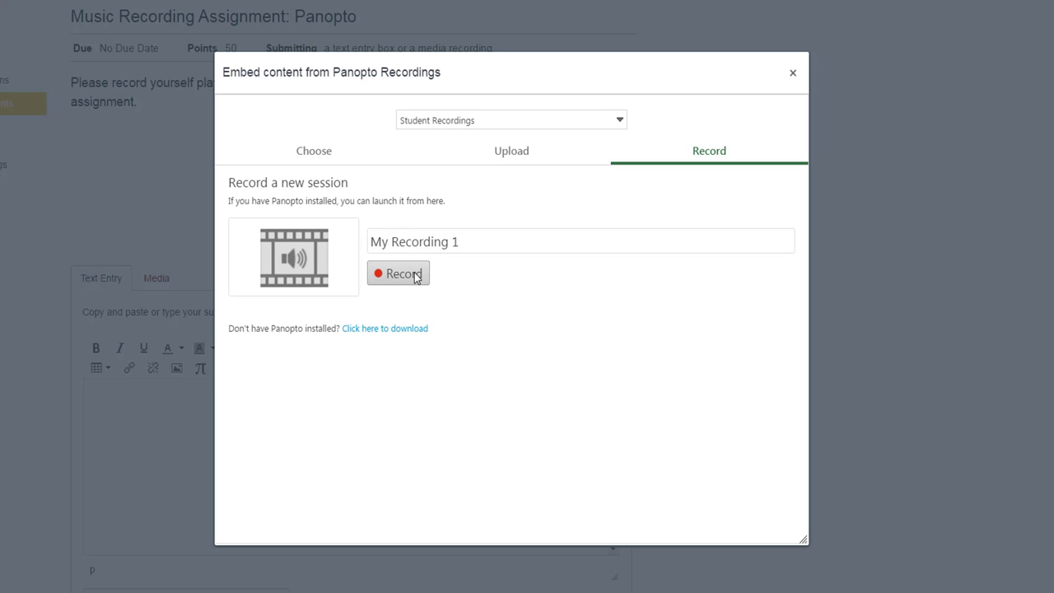
Step: Launch the recorder, use the HD Webcam C525 microphone for audio and raise its level
{"action": "left_click", "coordinate": [398, 273]}
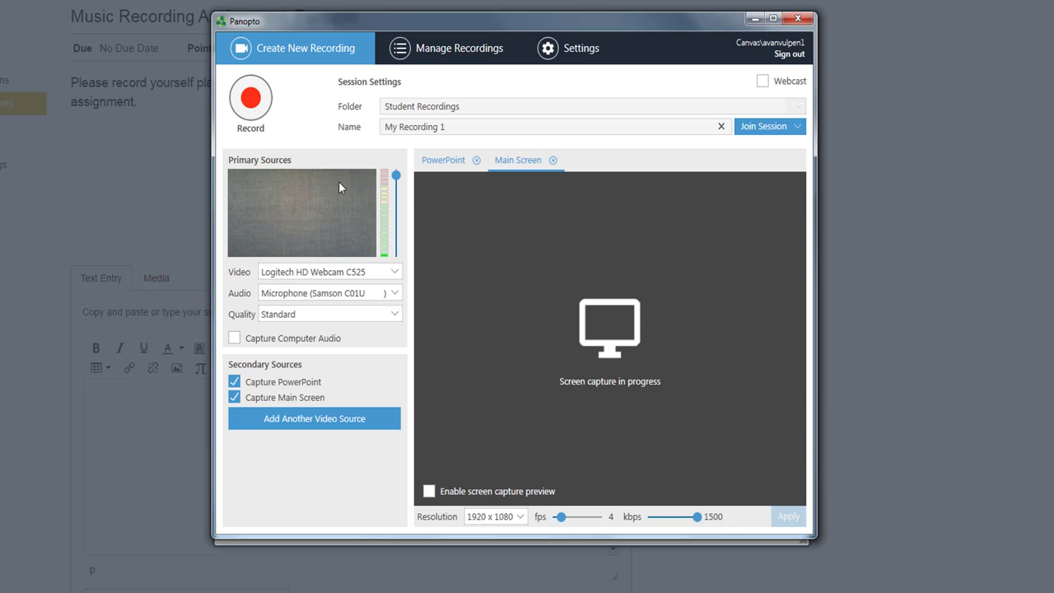
{"action": "left_click", "coordinate": [329, 293]}
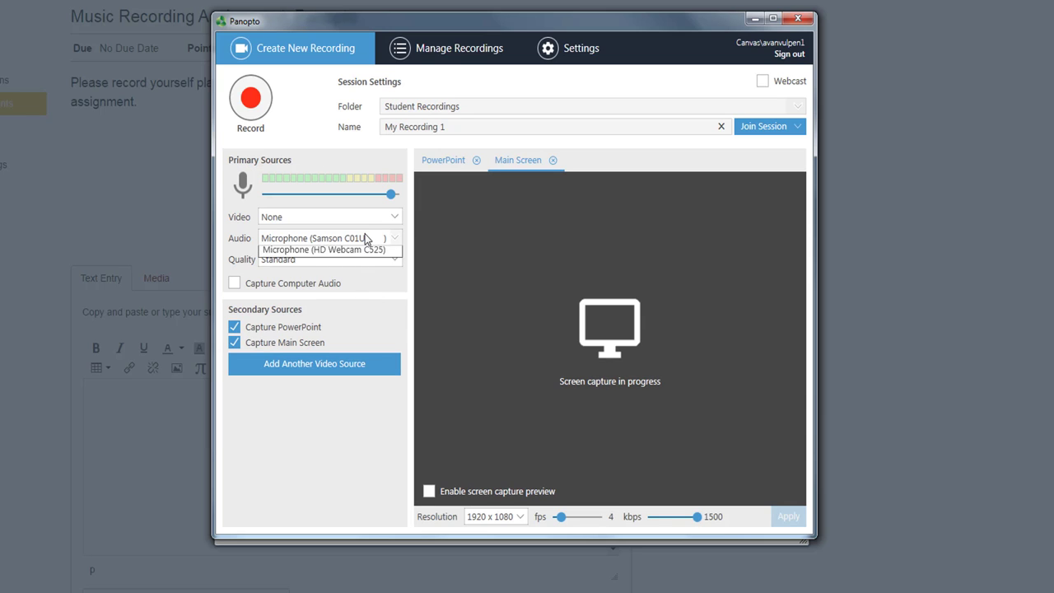
{"action": "left_click", "coordinate": [323, 248]}
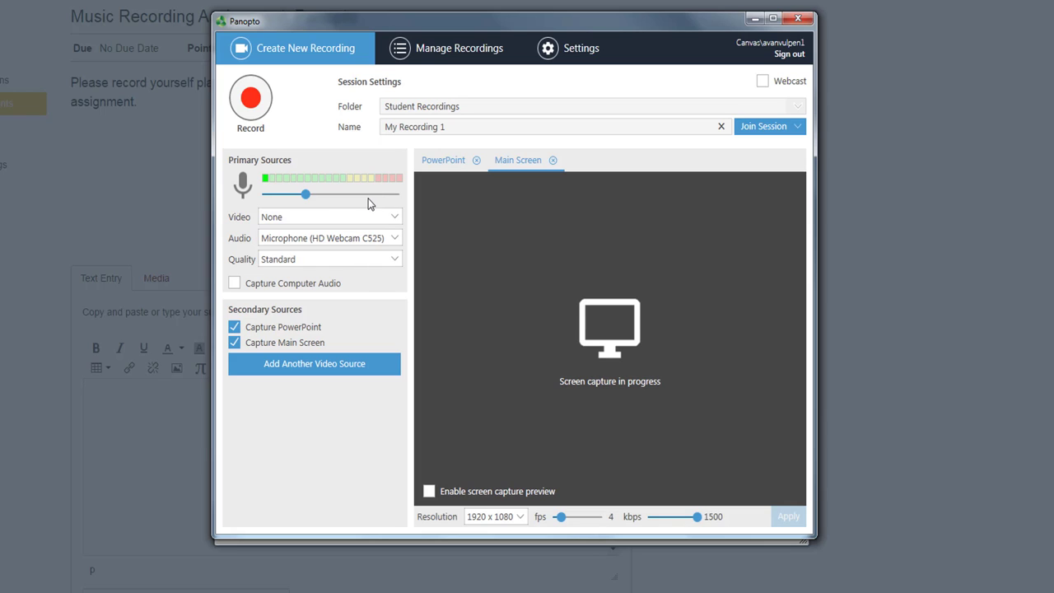
{"action": "left_click_drag", "start_coordinate": [307, 194], "coordinate": [320, 195]}
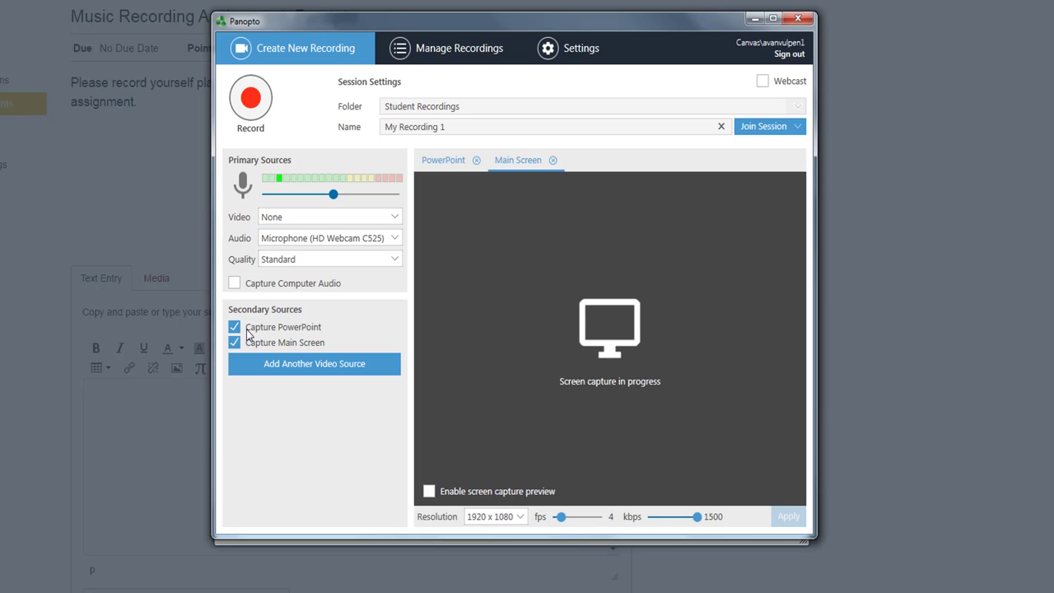
Step: Turn off Capture PowerPoint, leaving the main screen as the only secondary source
{"action": "left_click", "coordinate": [234, 327]}
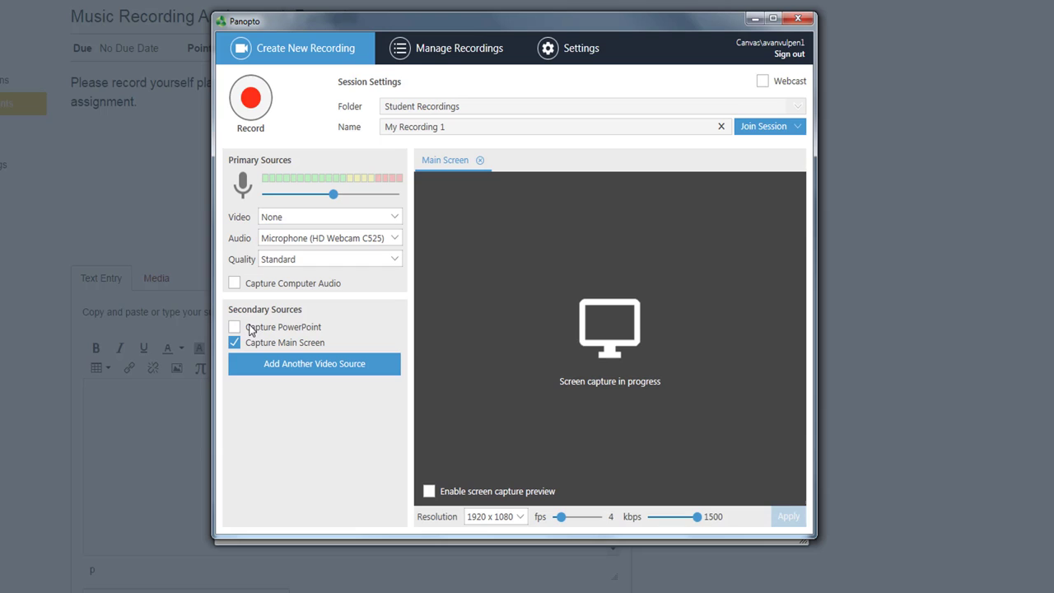
{"action": "mouse_move", "coordinate": [418, 366]}
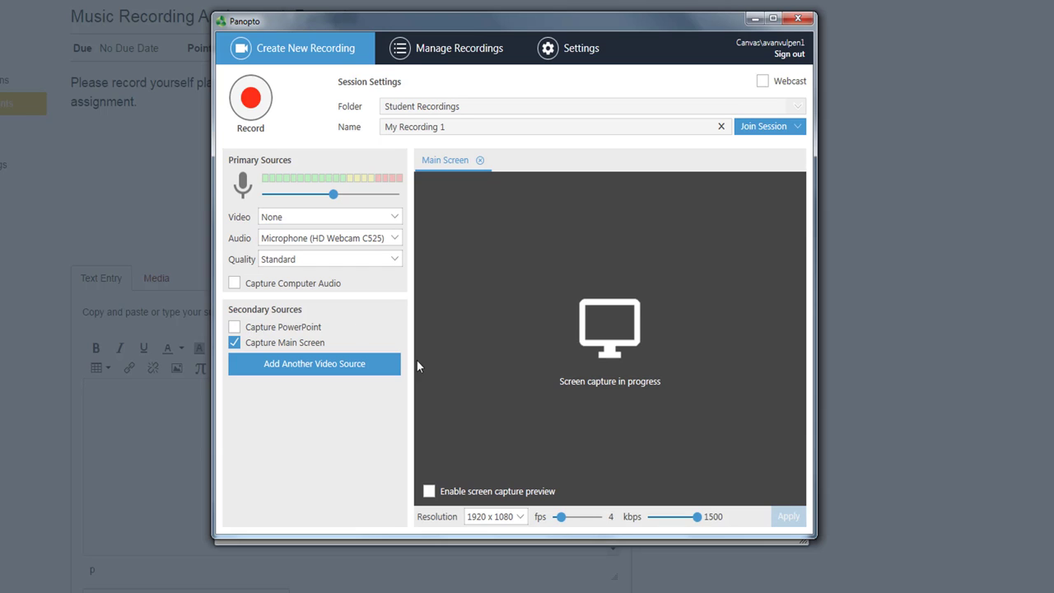
{"action": "mouse_move", "coordinate": [428, 379]}
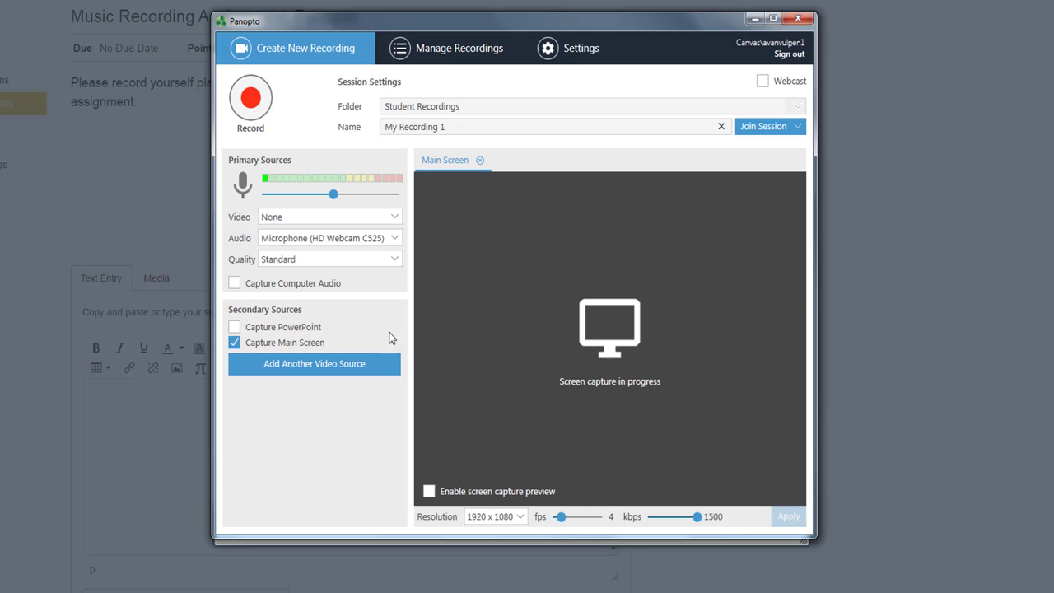
{"action": "mouse_move", "coordinate": [250, 99]}
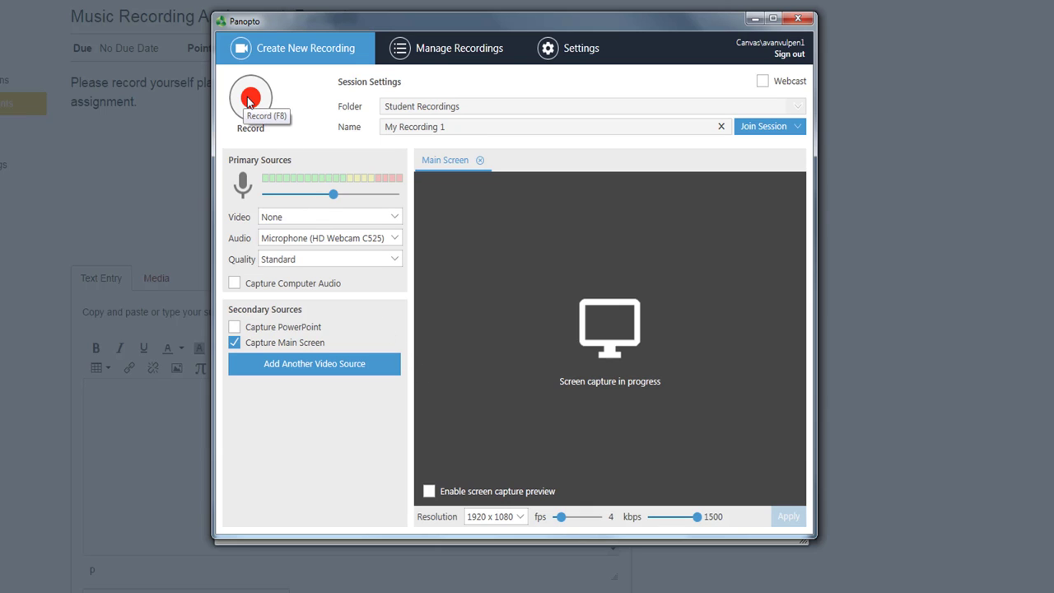
Step: Record a short take of My Recording 1 and stop it
{"action": "left_click", "coordinate": [251, 98]}
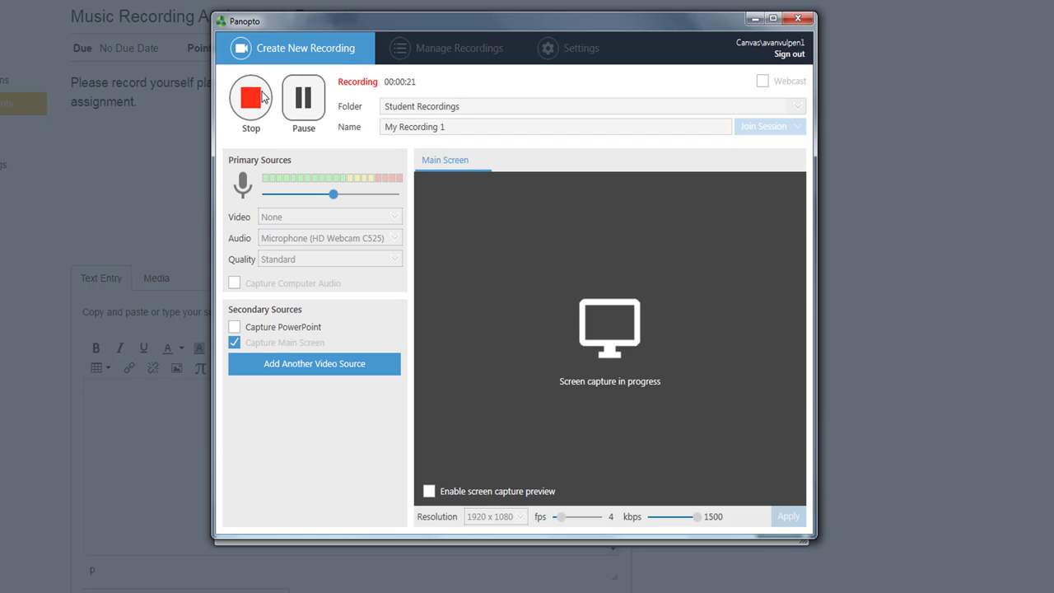
{"action": "left_click", "coordinate": [251, 99]}
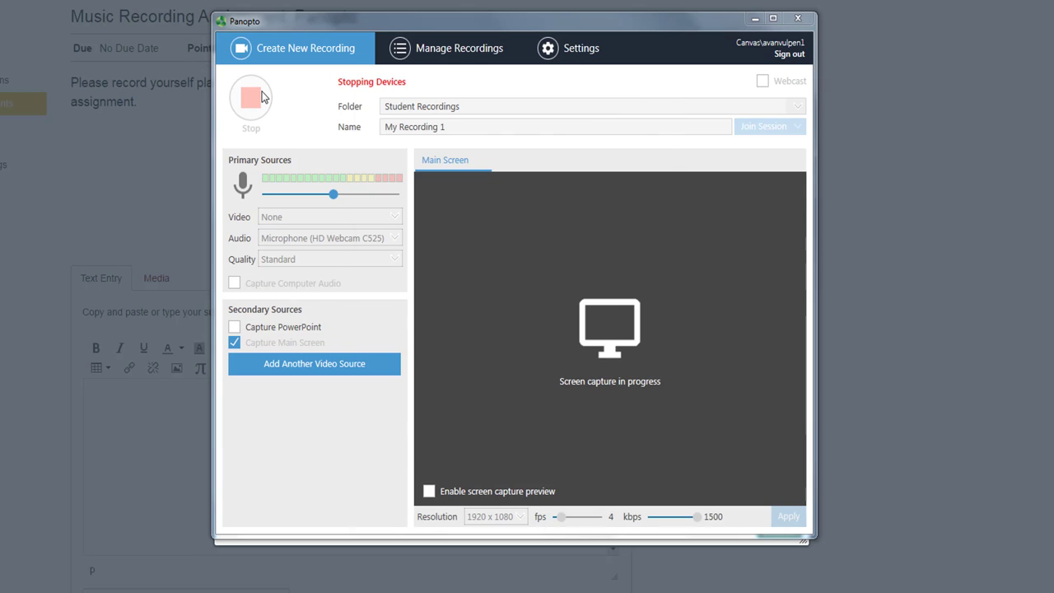
{"action": "left_click", "coordinate": [250, 99]}
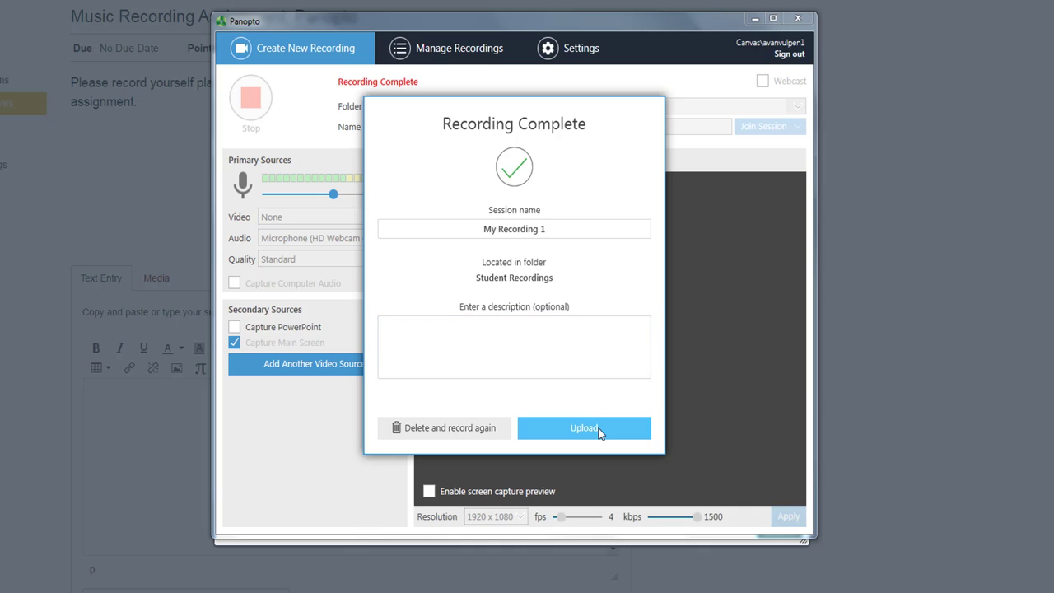
Step: Upload the recording into the text entry and submit the assignment
{"action": "left_click", "coordinate": [583, 428]}
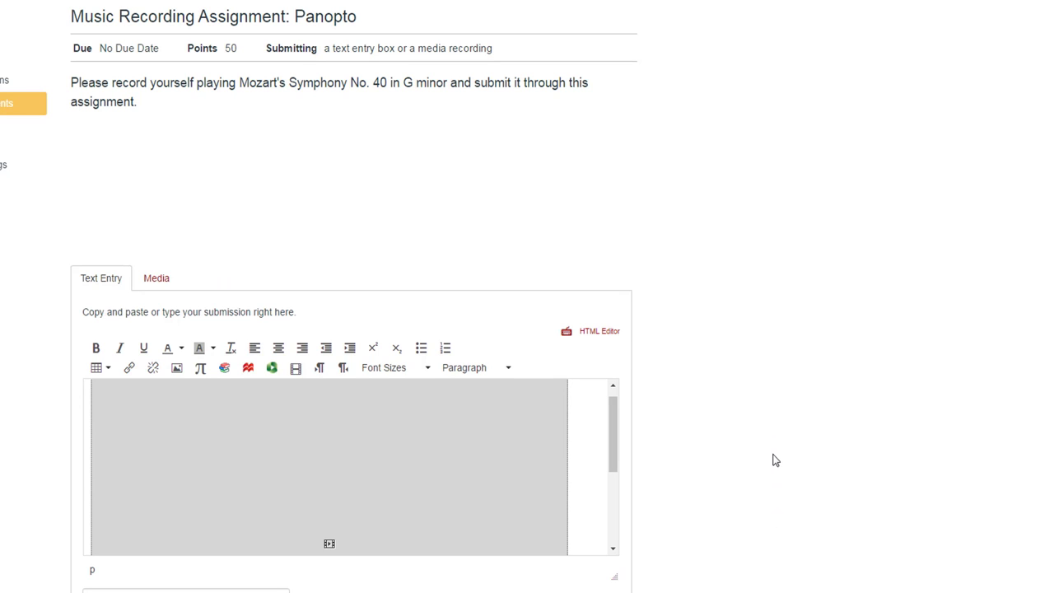
{"action": "scroll", "scroll_direction": "down", "scroll_amount": 3}
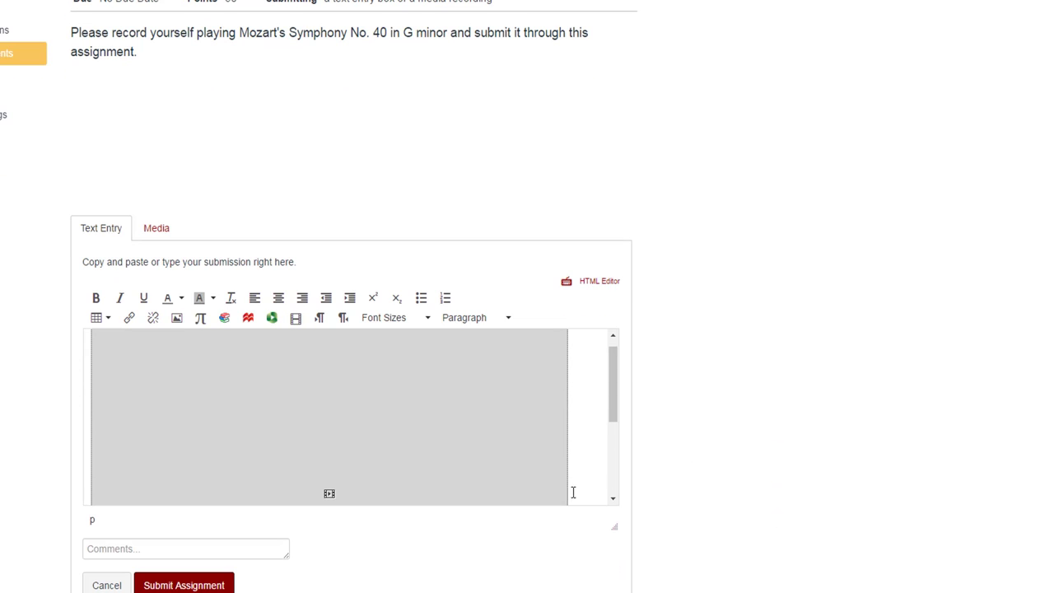
{"action": "scroll", "scroll_direction": "down", "scroll_amount": 3}
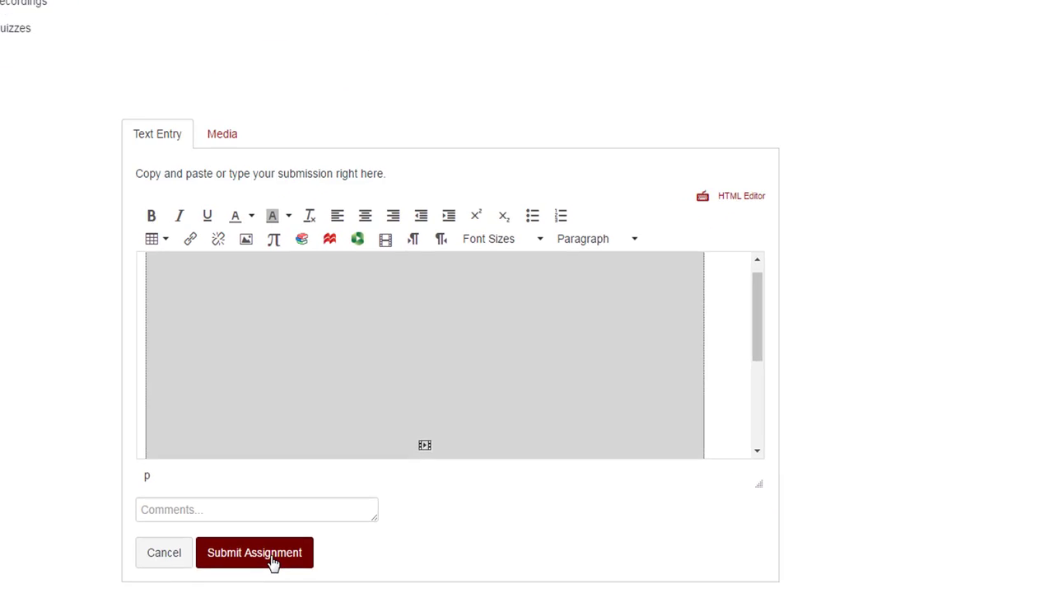
{"action": "left_click", "coordinate": [254, 552]}
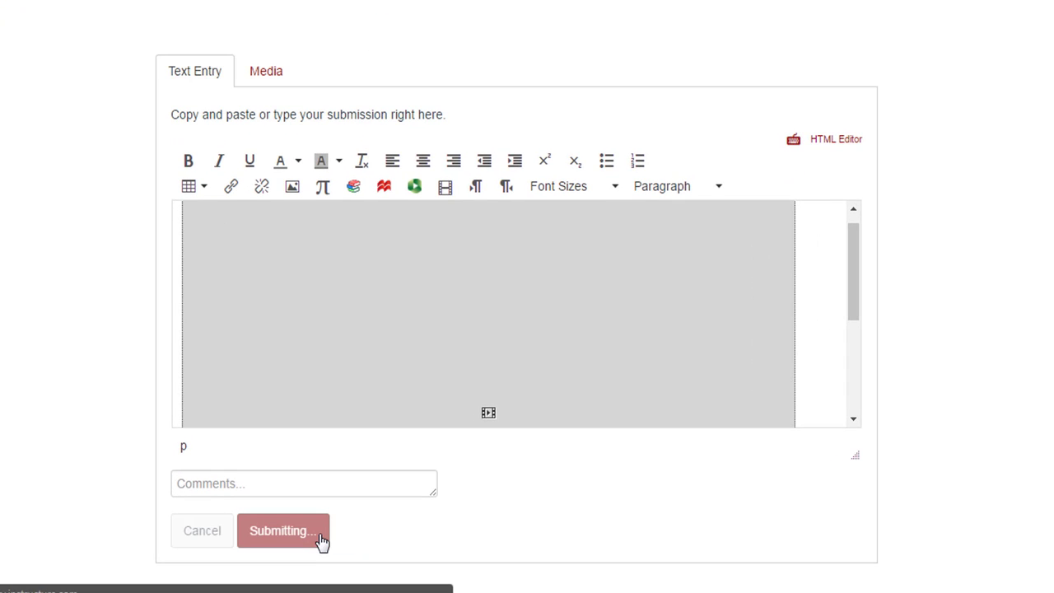